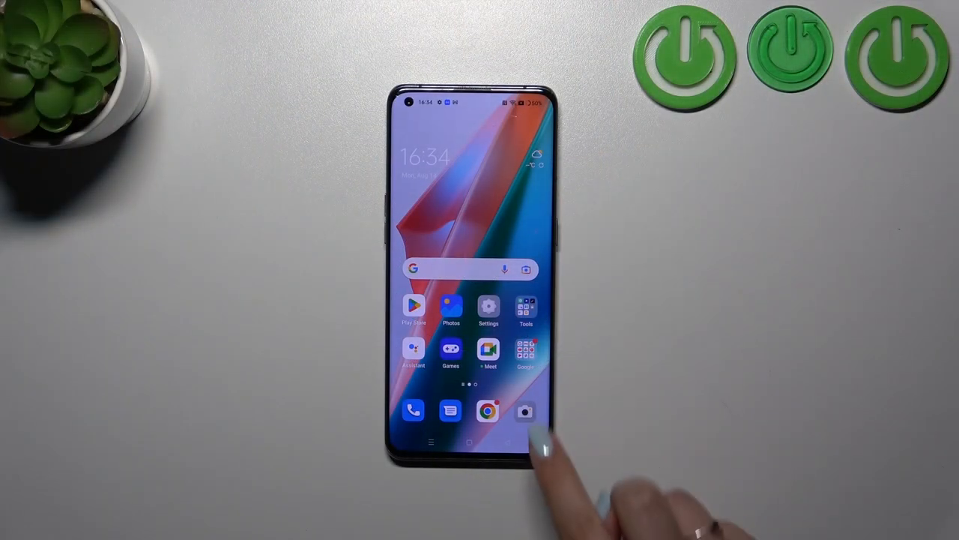
- Launch the Camera app from the home screen and select PHOTO mode
{"action": "left_click", "coordinate": [525, 411]}
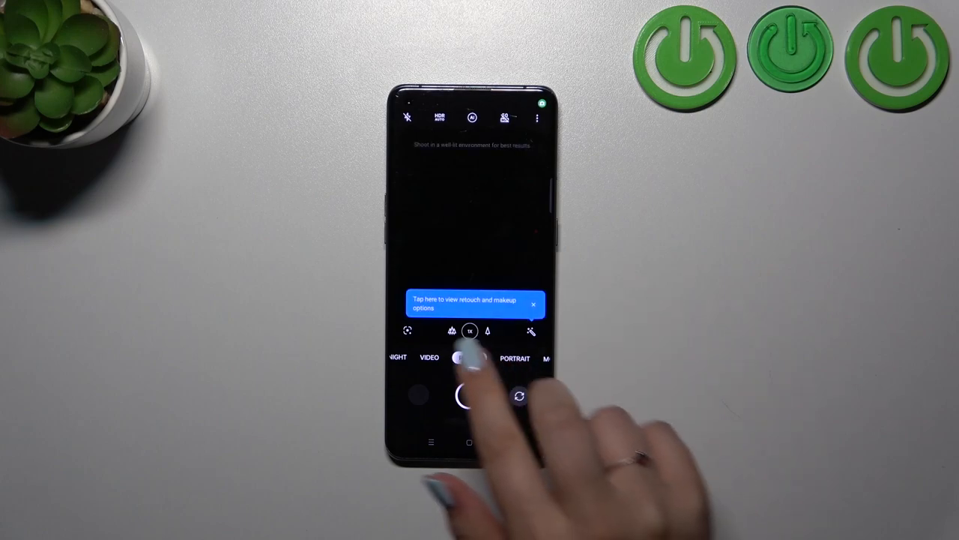
{"action": "left_click", "coordinate": [469, 356]}
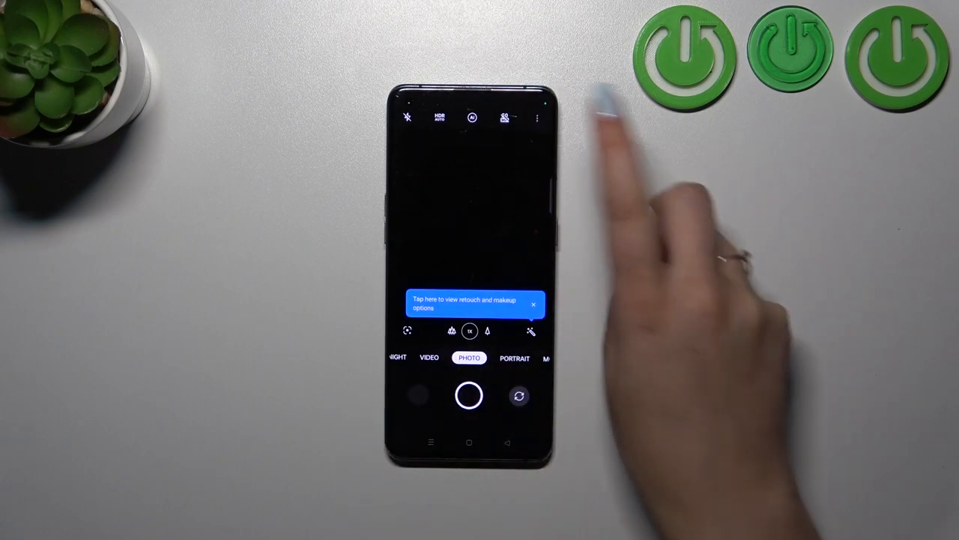
- Set a 10-second timer from the extra settings panel so the shutter shows 10
{"action": "left_click", "coordinate": [539, 116]}
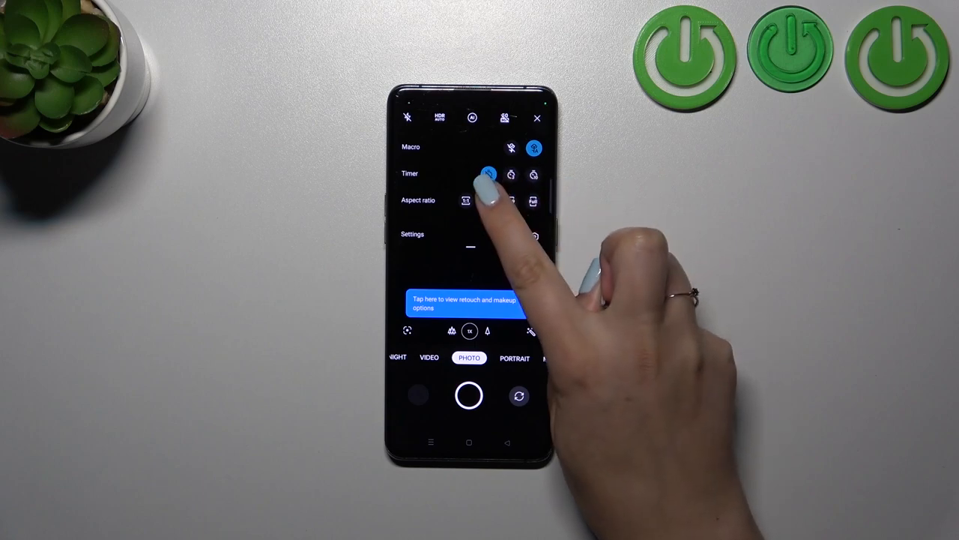
{"action": "left_click", "coordinate": [488, 200]}
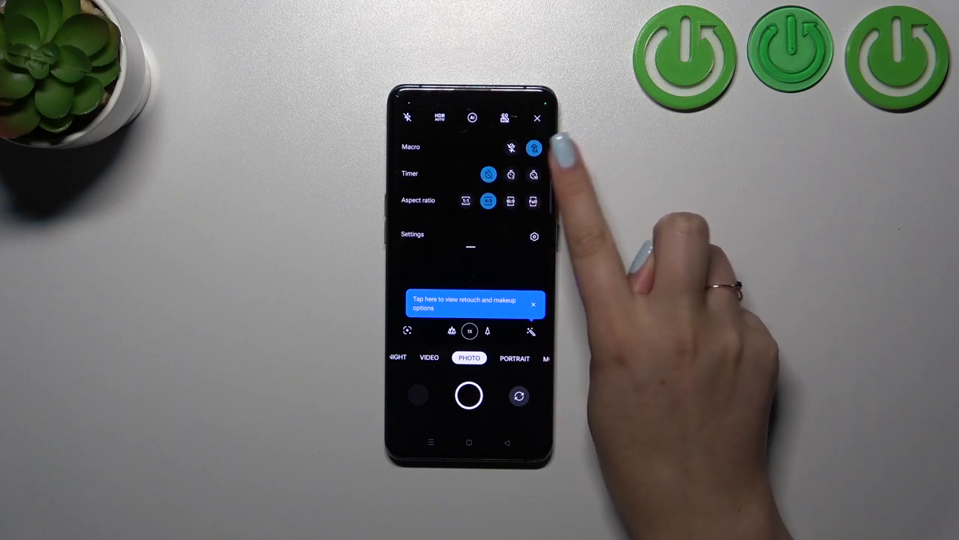
{"action": "left_click", "coordinate": [534, 174]}
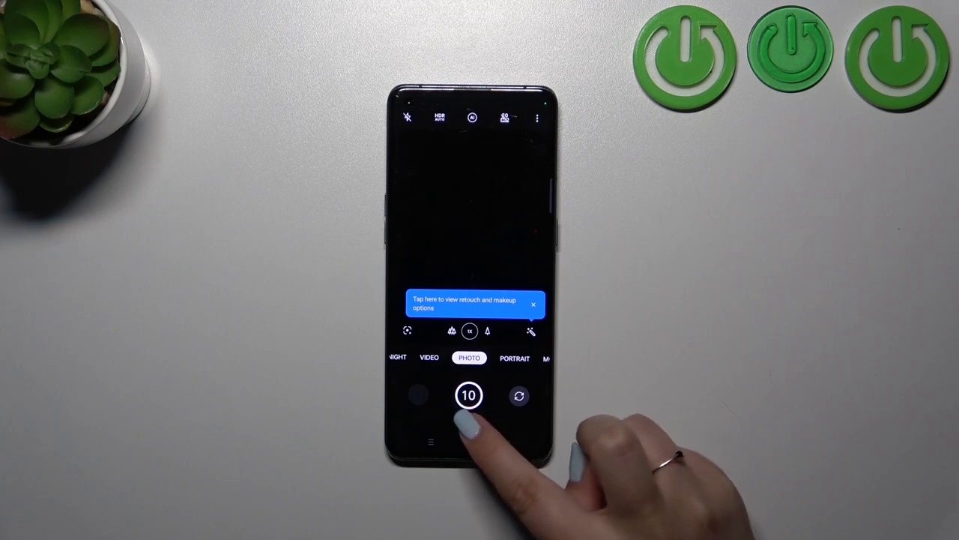
- Trigger the shutter and capture a photo after the 10-second countdown
{"action": "left_click", "coordinate": [469, 396]}
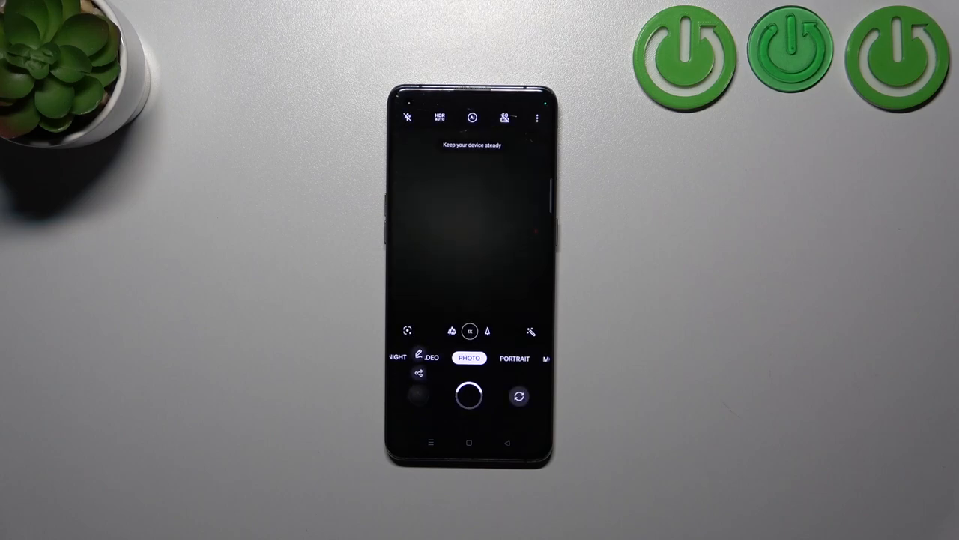
{"action": "left_click", "coordinate": [469, 395]}
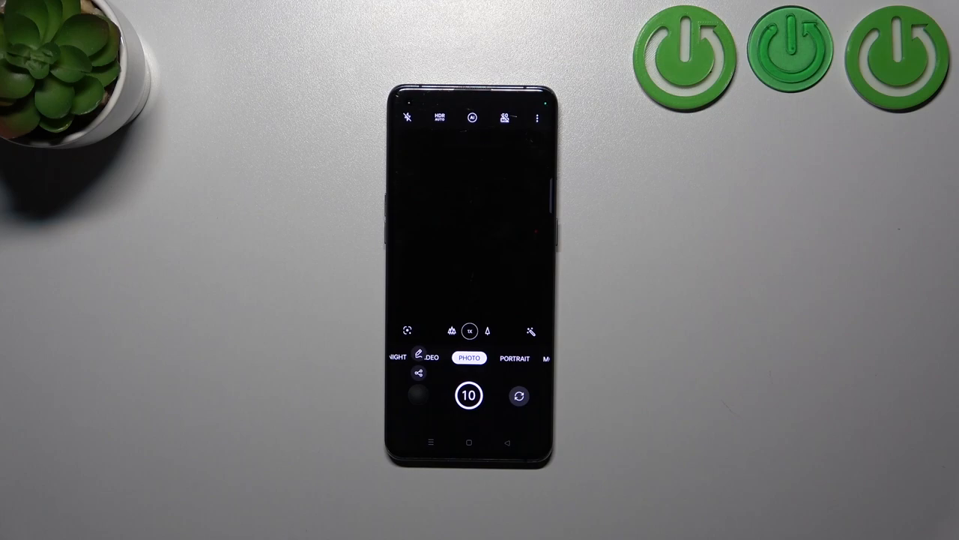